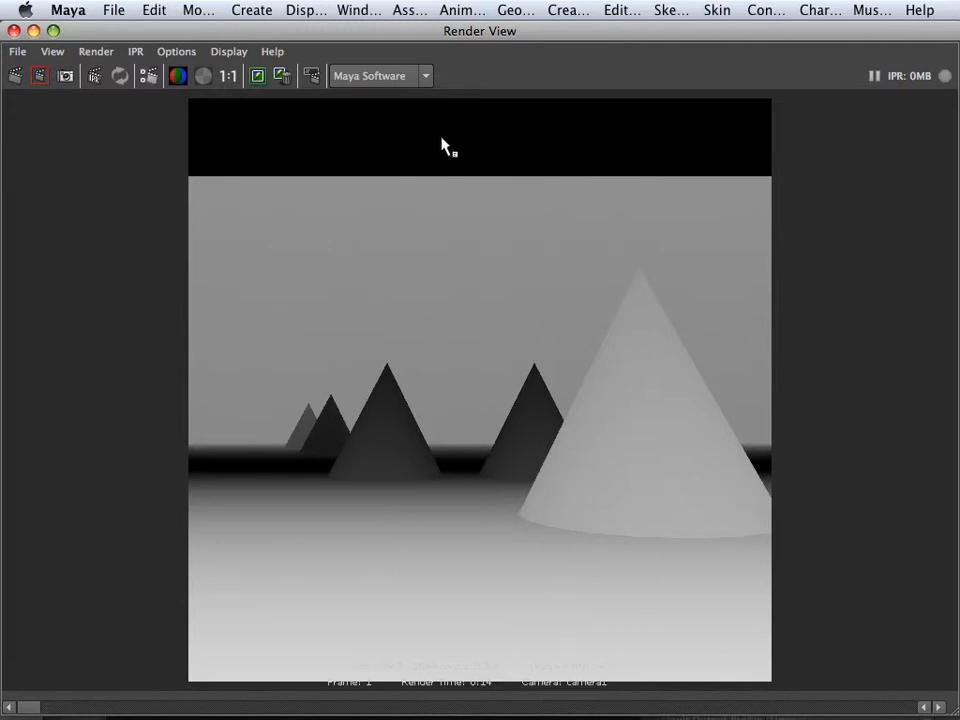
pyautogui.moveTo(398, 104)
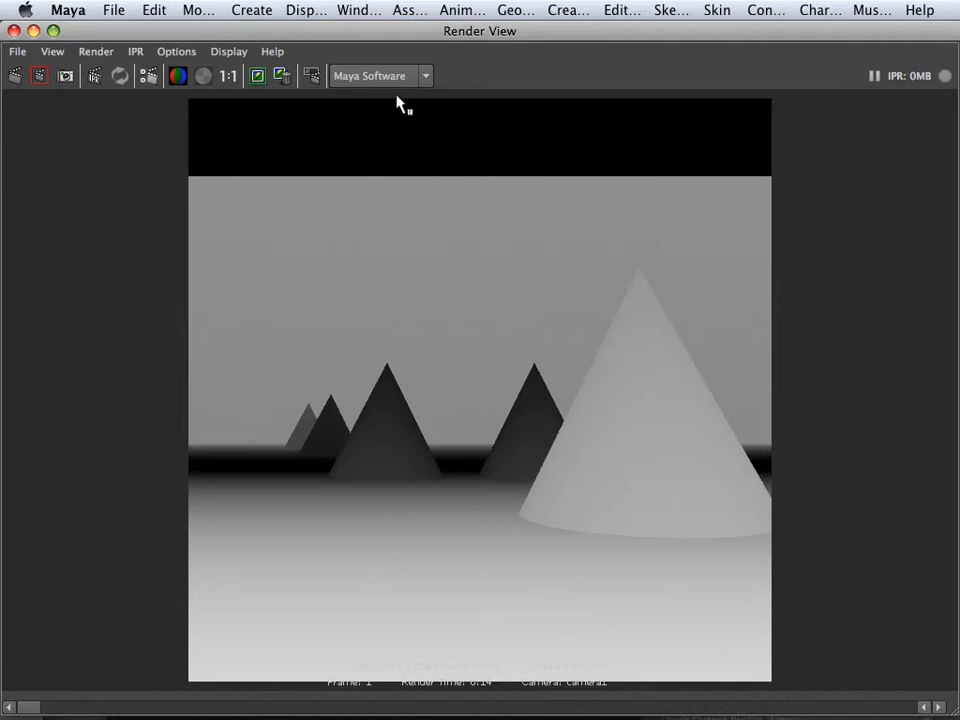
pyautogui.moveTo(304, 160)
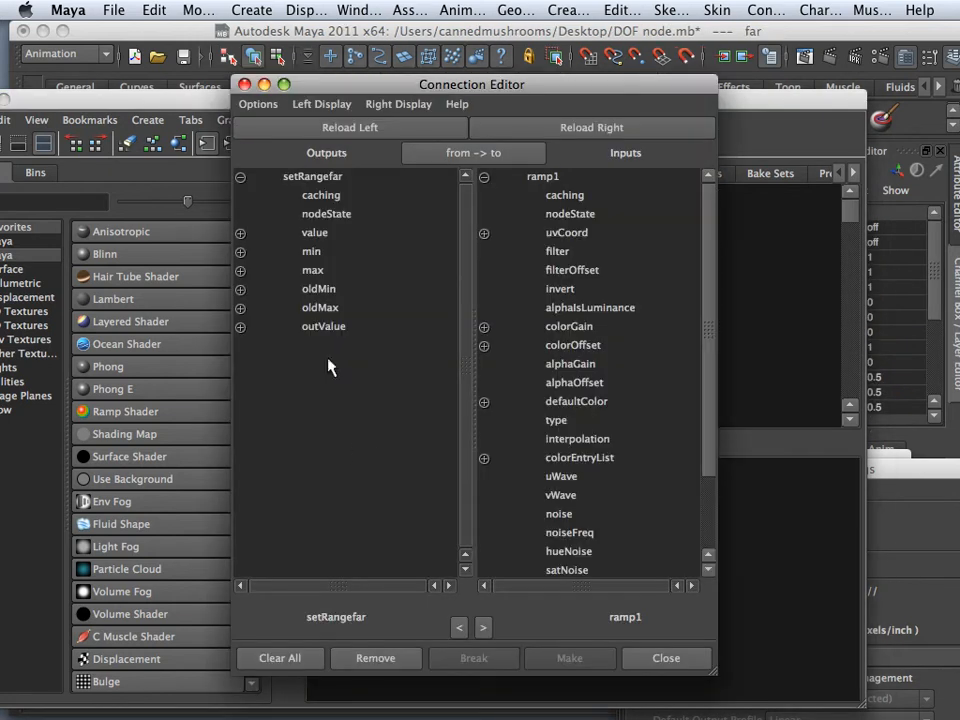
# Connect the far set-range's outValueZ into ramp1, then wire ramp1 into condition1's colorIfFalse.
pyautogui.click(240, 326)
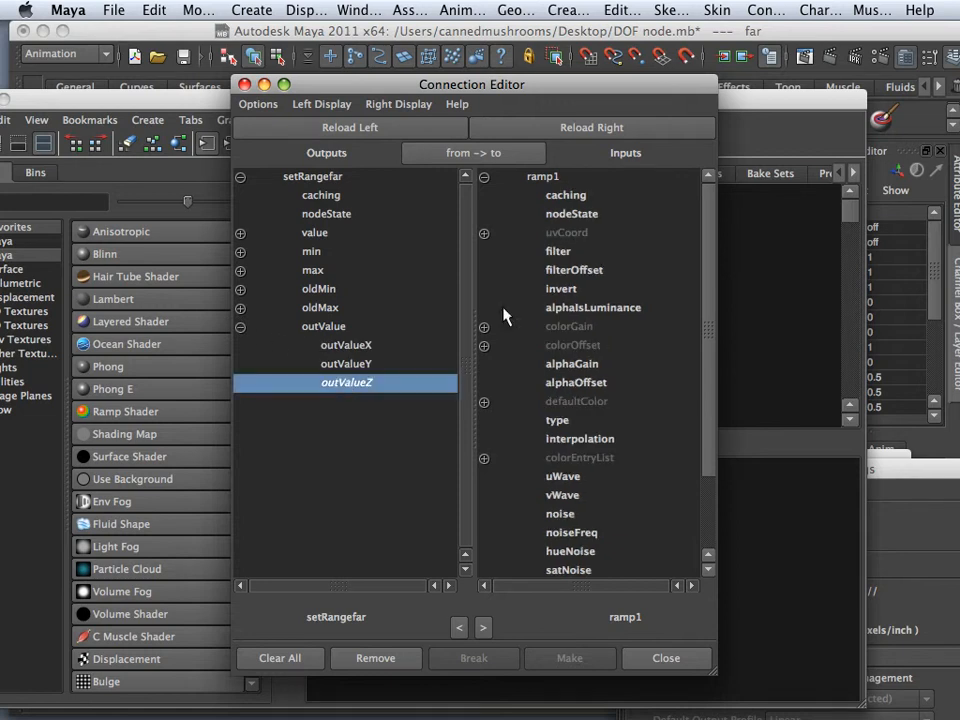
pyautogui.click(484, 232)
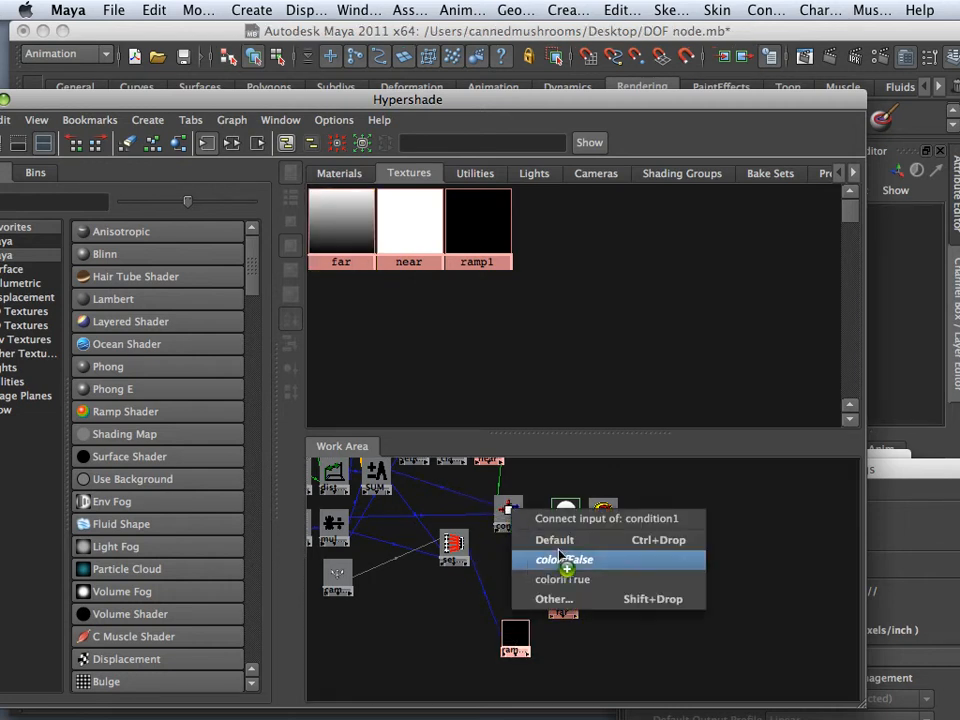
pyautogui.click(564, 580)
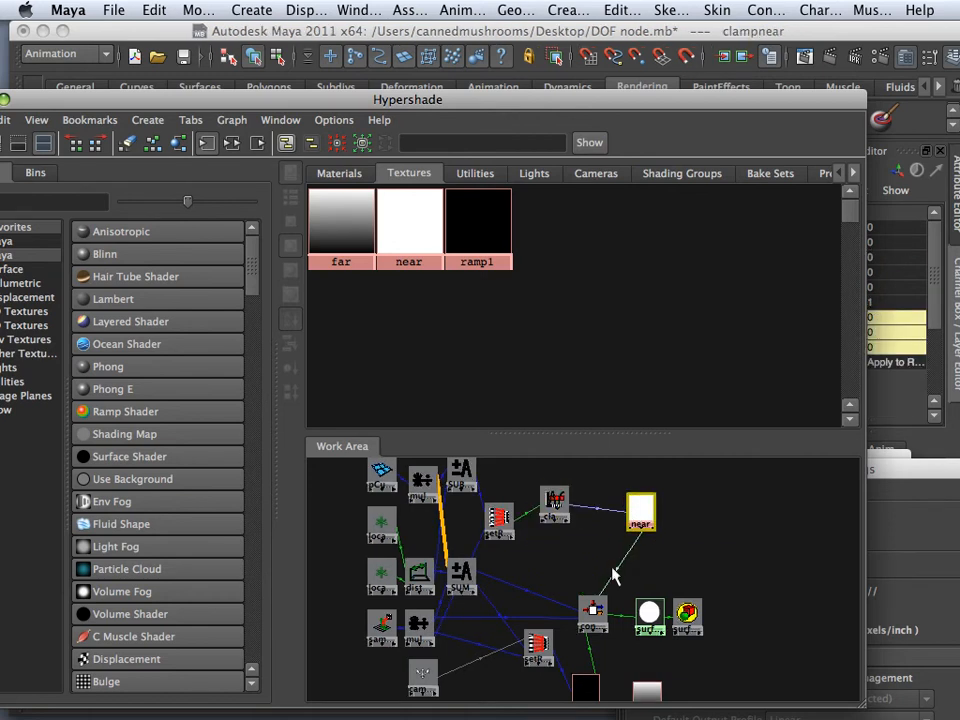
pyautogui.click(644, 612)
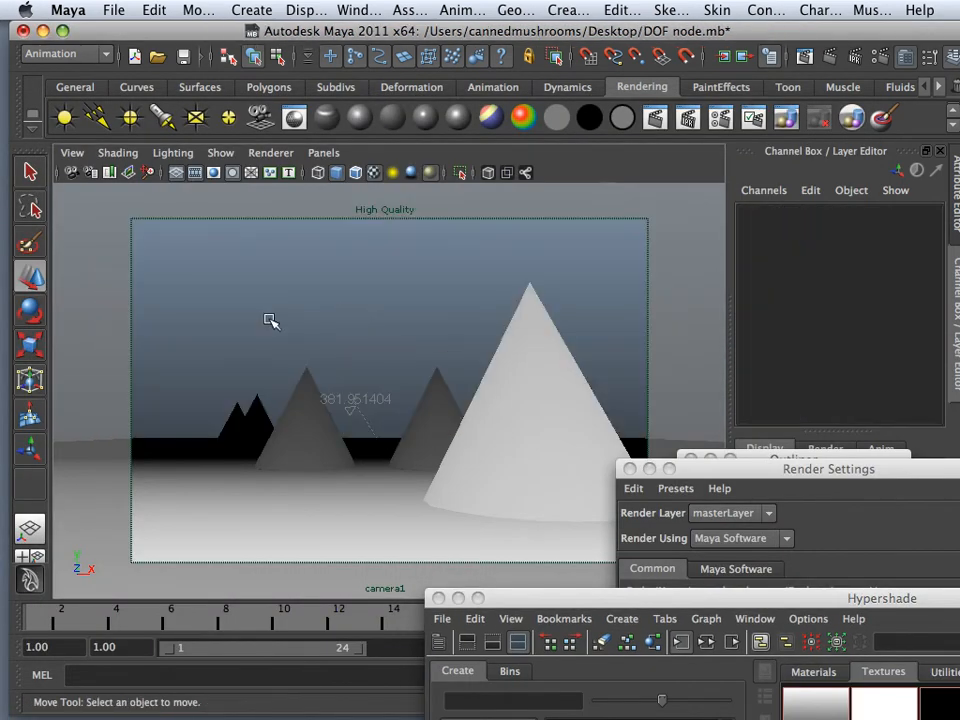
# Start a fresh render of the current frame so the grey cones render at full size.
pyautogui.click(256, 412)
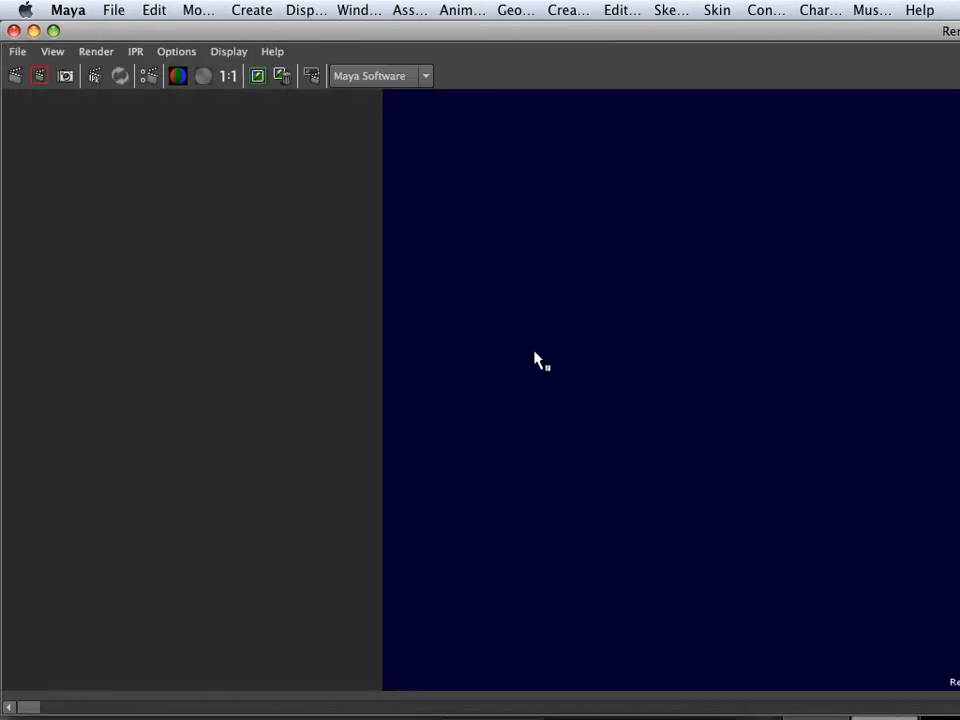
pyautogui.moveTo(616, 408)
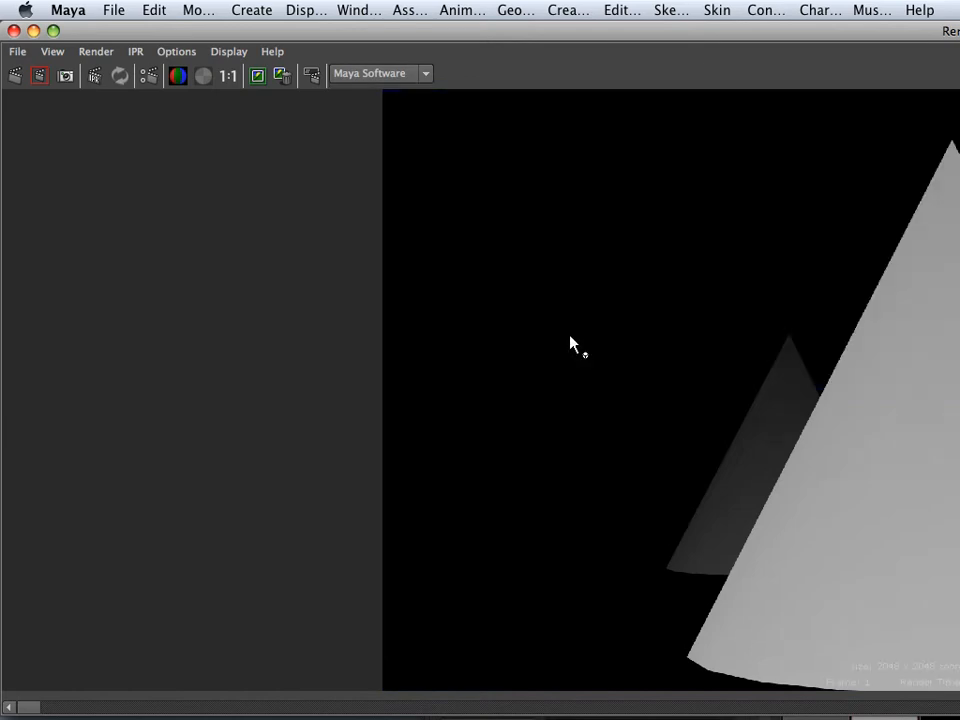
pyautogui.moveTo(118, 84)
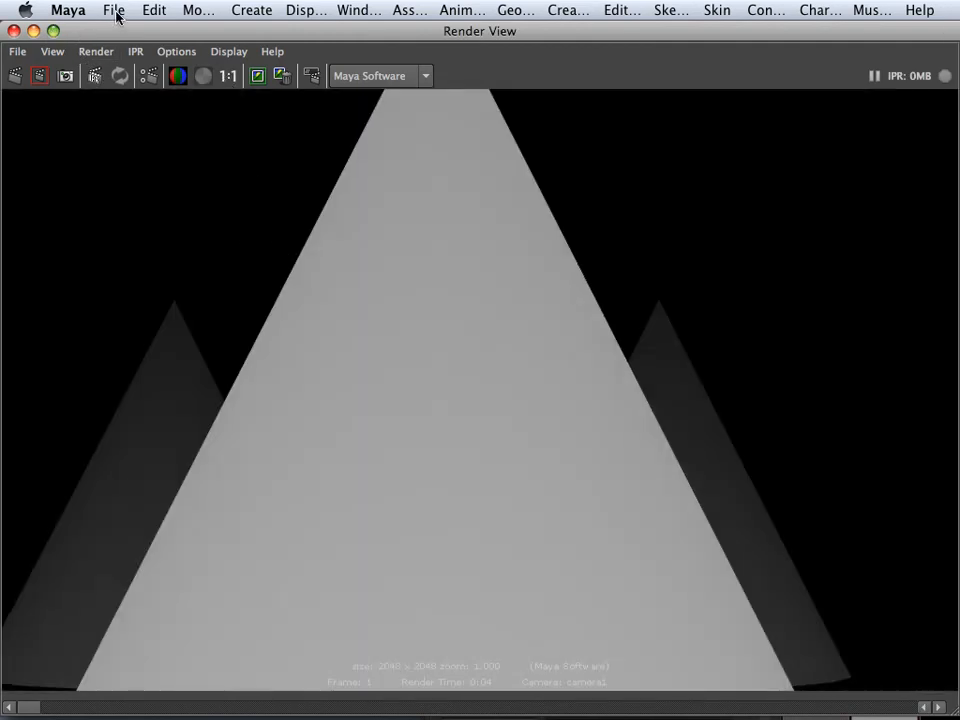
# Save the Render View image to the Desktop as a PSD named 'alpha'.
pyautogui.click(112, 10)
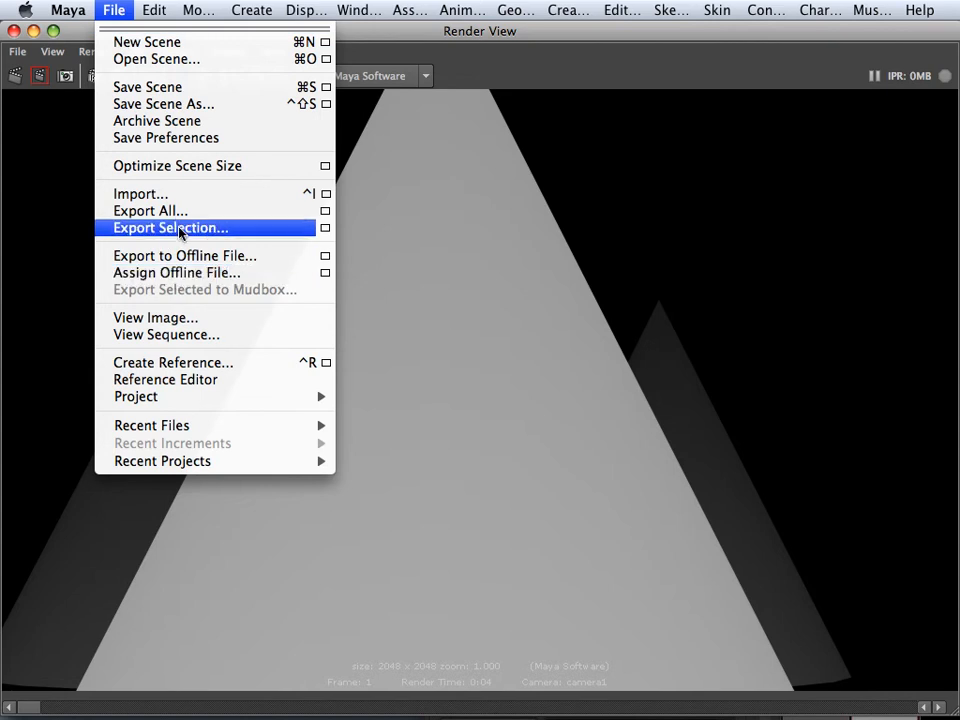
pyautogui.click(172, 228)
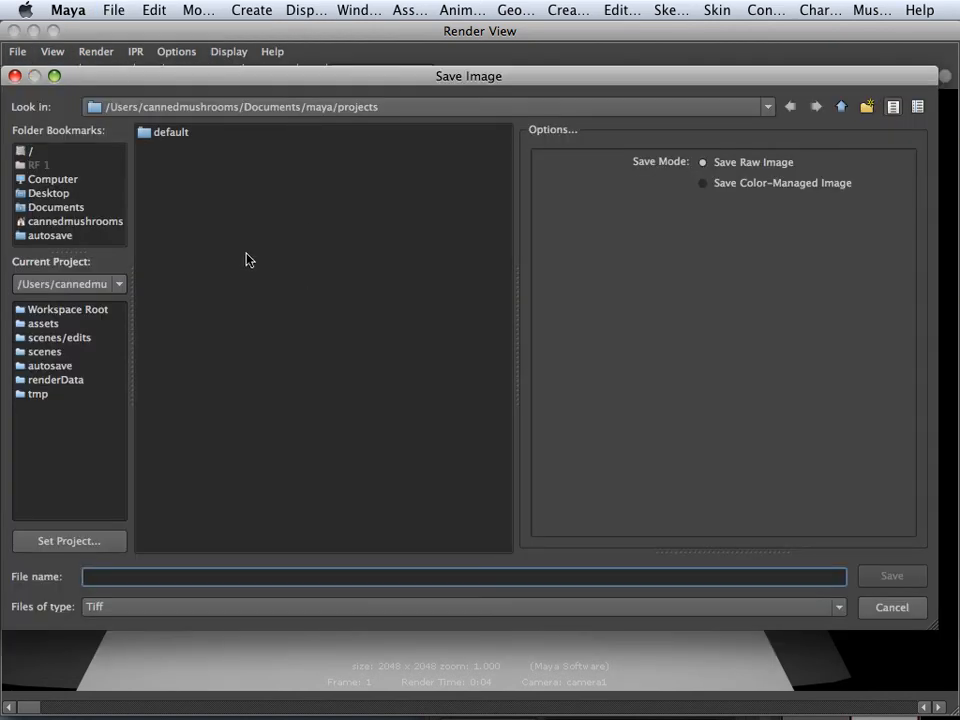
pyautogui.click(48, 192)
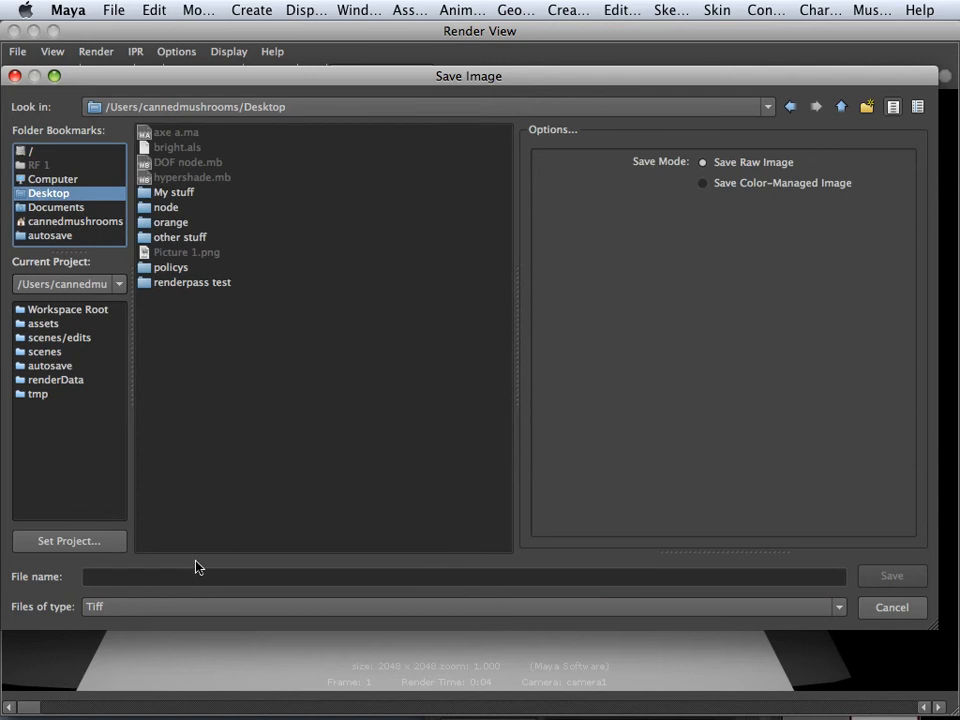
pyautogui.click(464, 600)
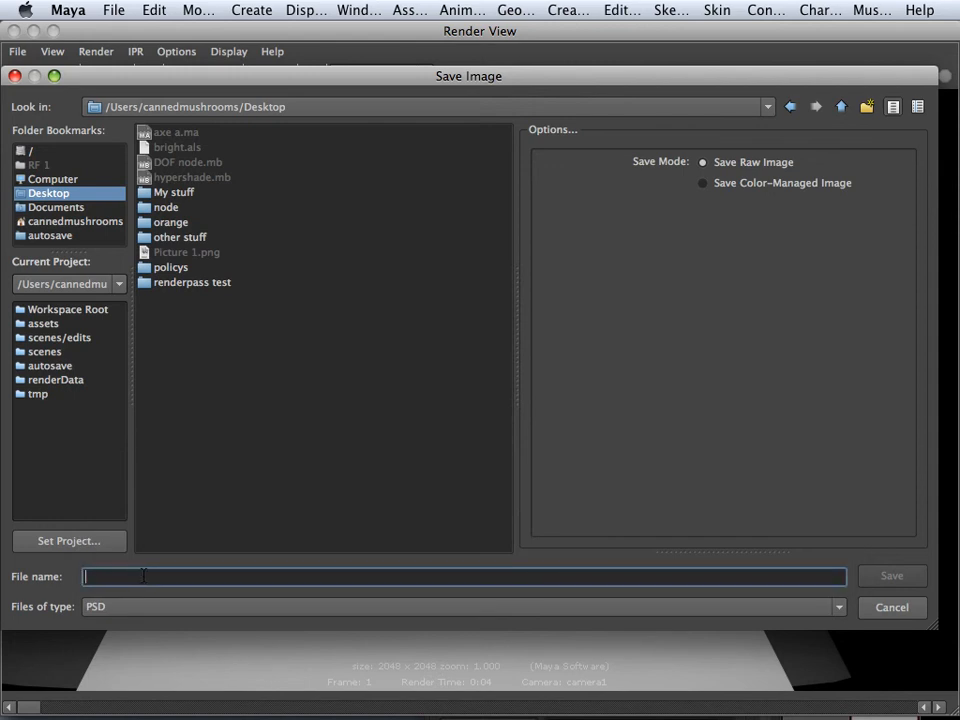
pyautogui.write('alpha')
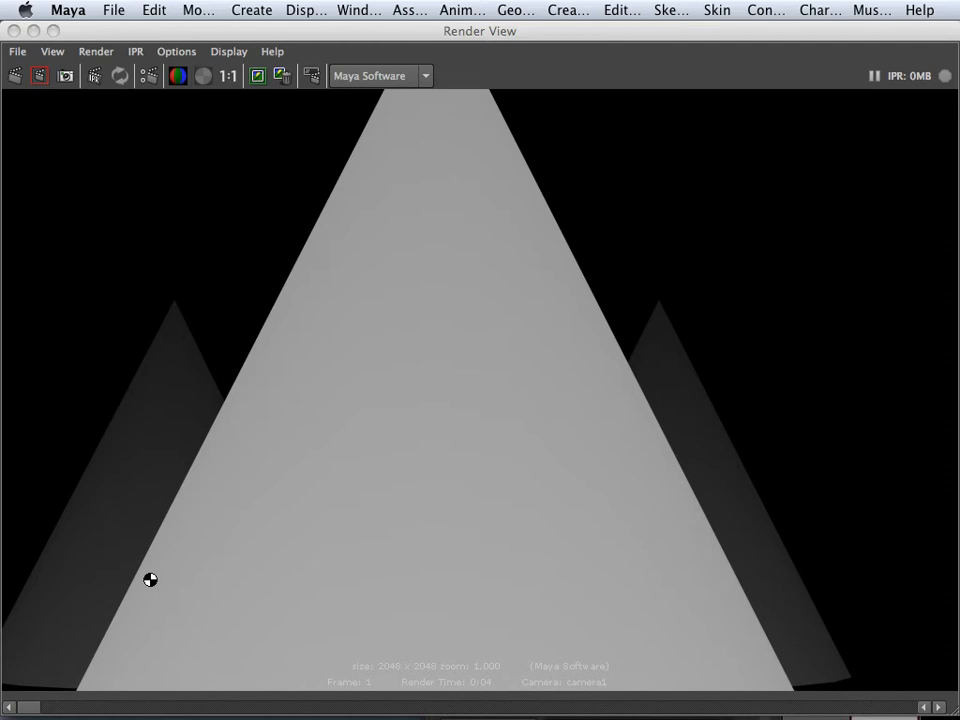
pyautogui.moveTo(246, 696)
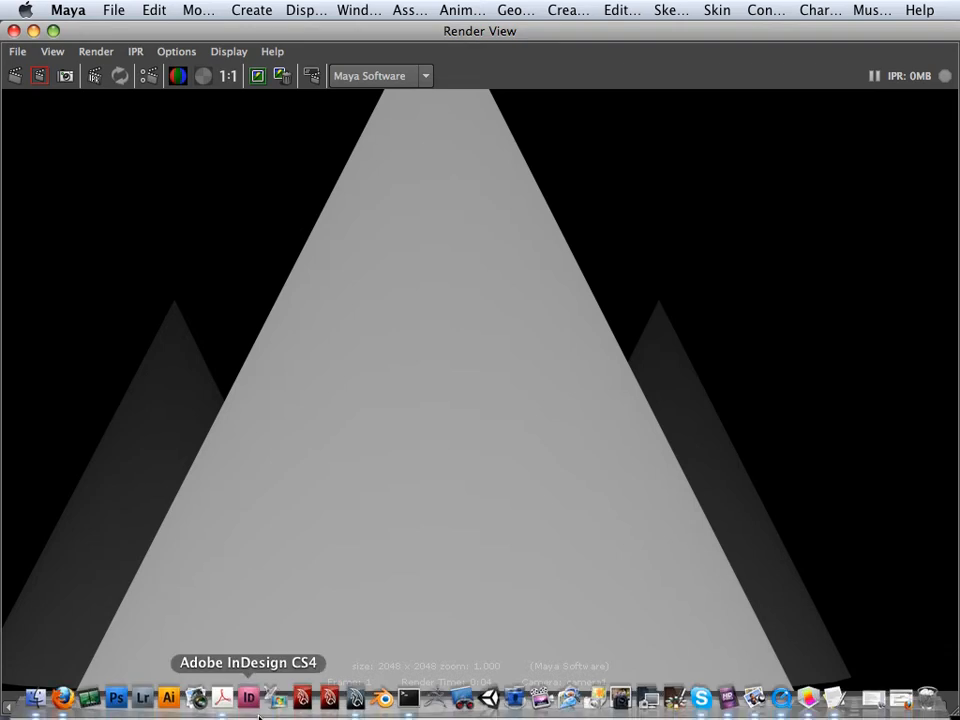
pyautogui.moveTo(432, 696)
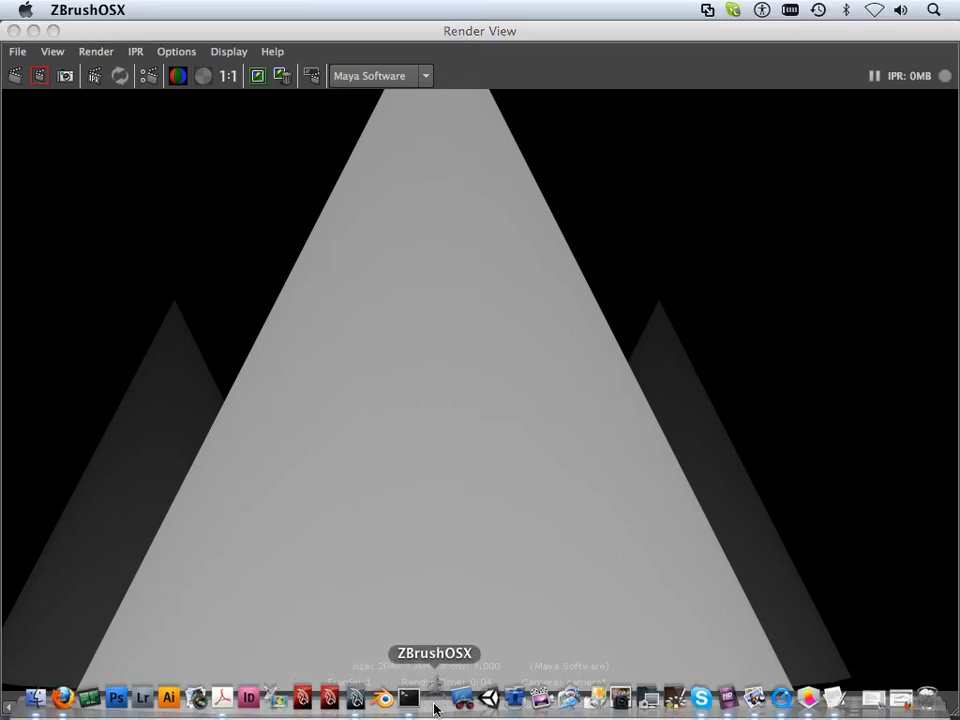
# In ZBrush, import the saved alpha PSD as the current alpha.
pyautogui.click(424, 704)
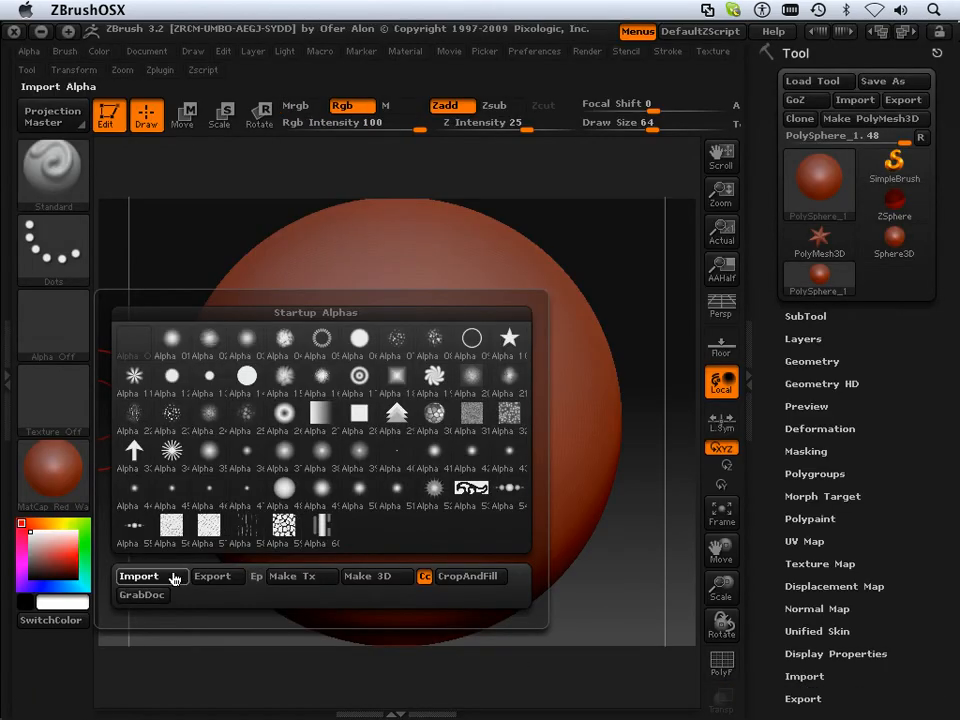
pyautogui.click(140, 576)
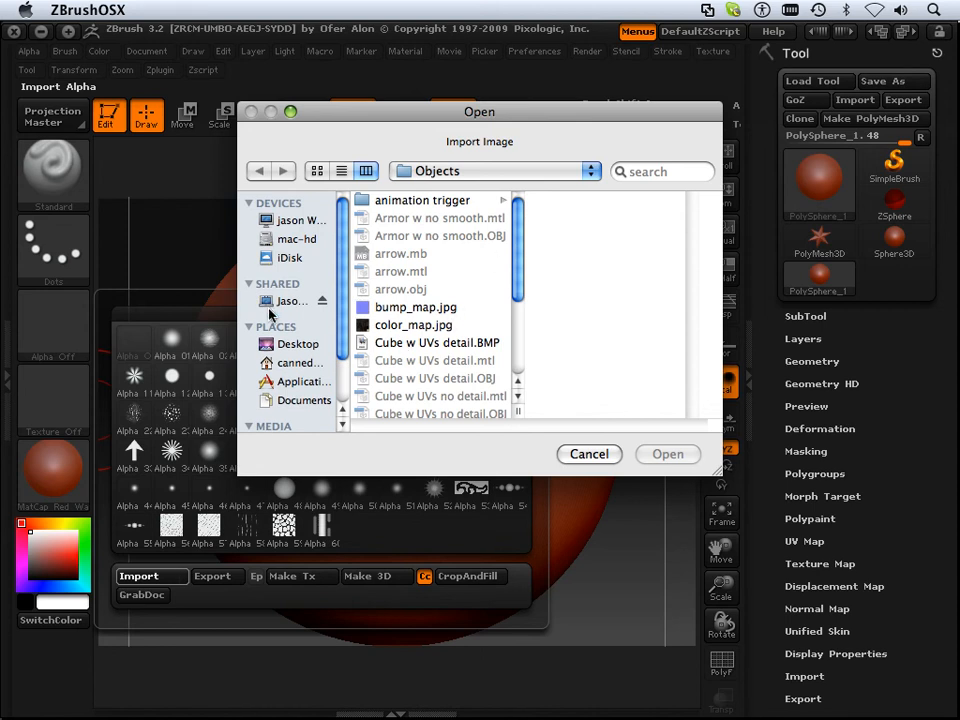
pyautogui.click(300, 344)
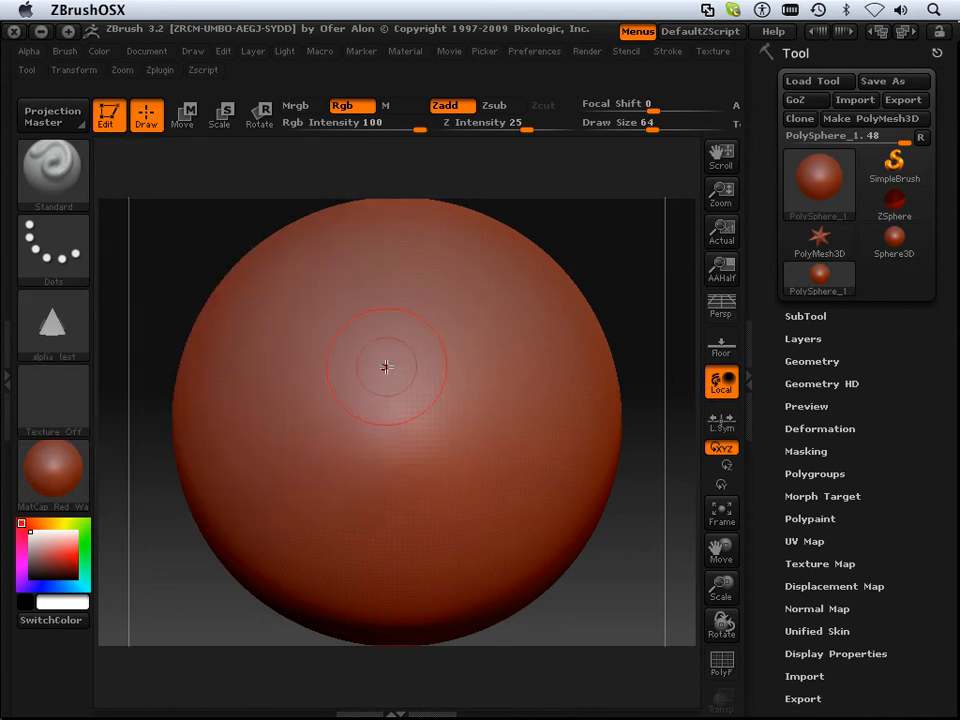
# Divide the sphere in Tool > Geometry twice, raising it to subdivision level 4.
pyautogui.click(812, 360)
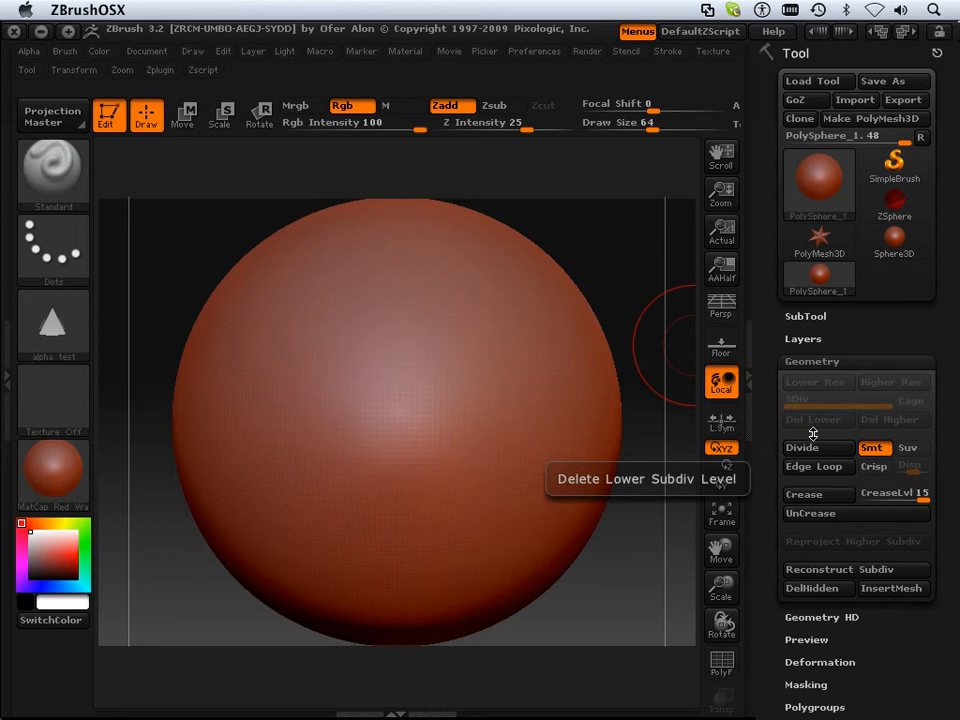
pyautogui.click(804, 448)
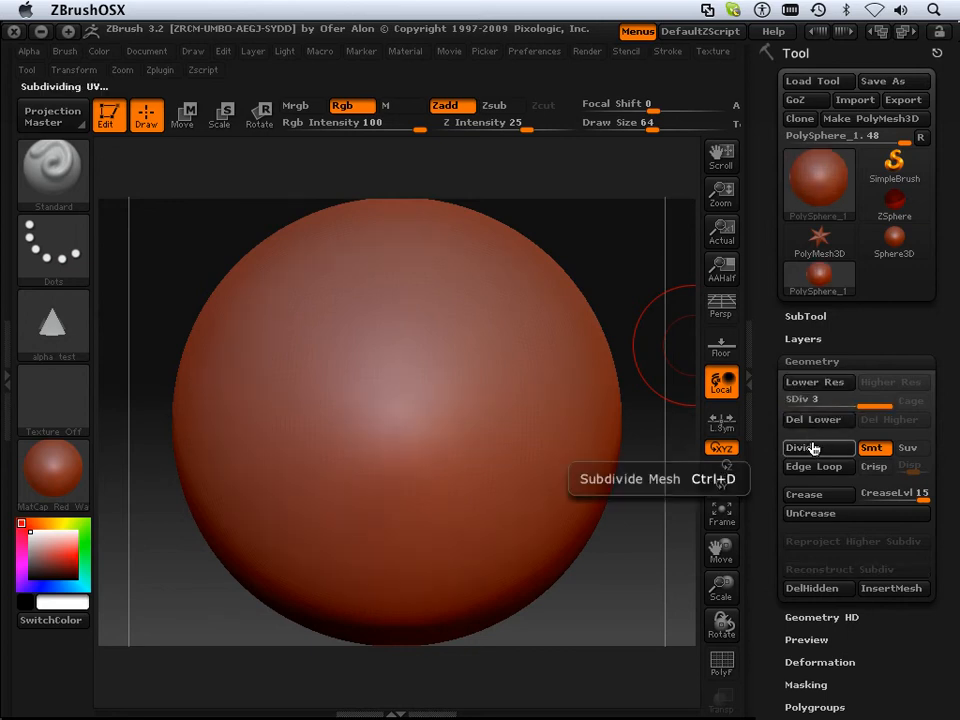
pyautogui.click(804, 448)
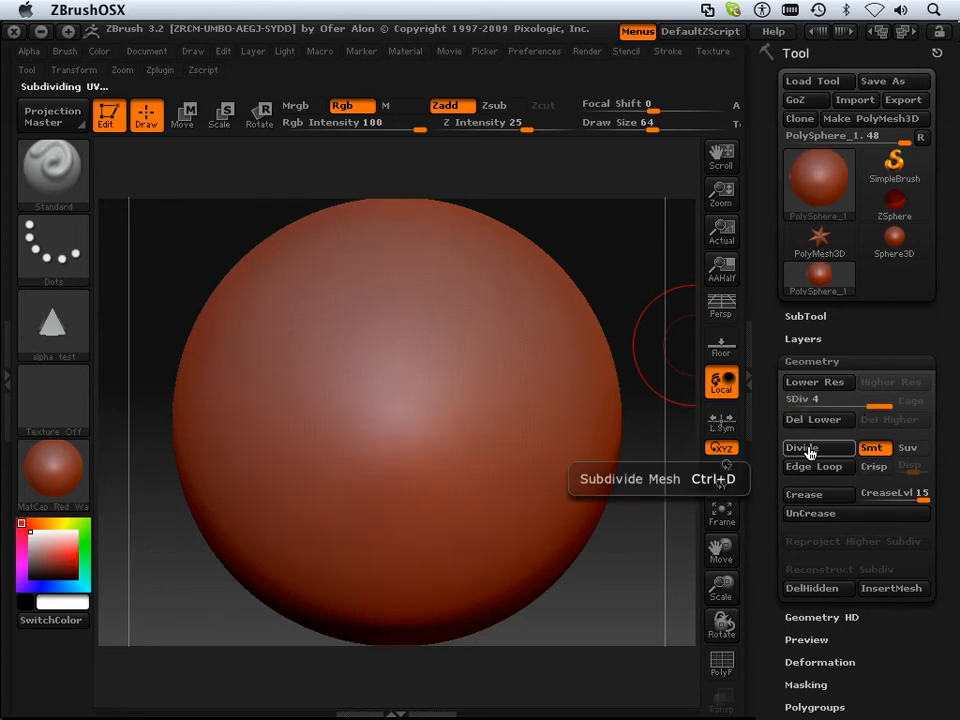
# Divide the sphere once more, then stamp the triangle alpha across its surface with DragRect strokes.
pyautogui.click(804, 448)
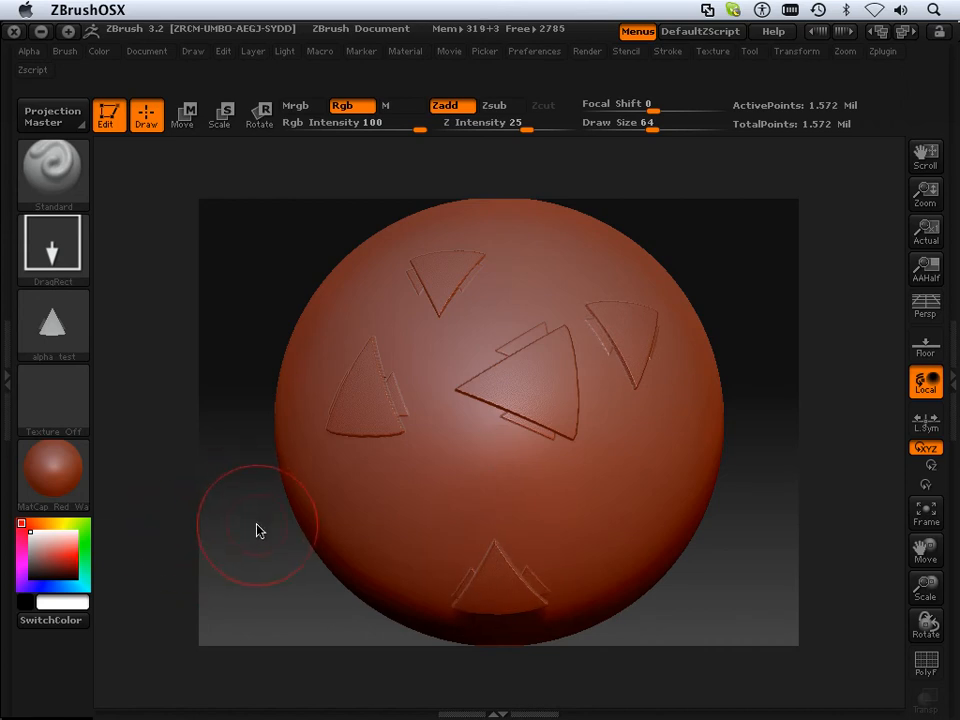
pyautogui.moveTo(632, 524)
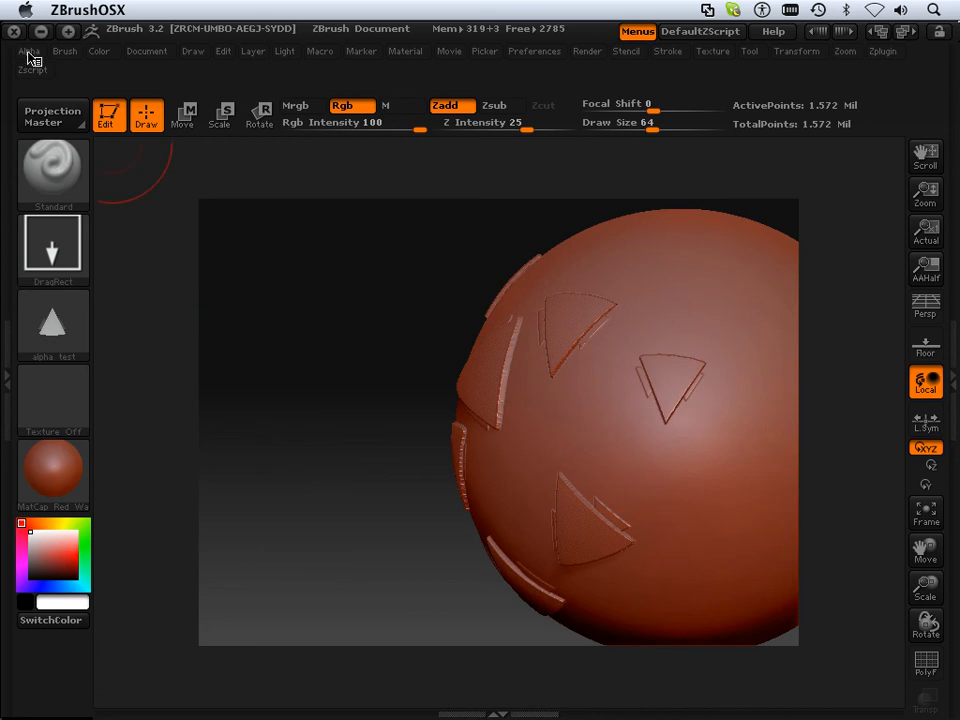
pyautogui.click(22, 50)
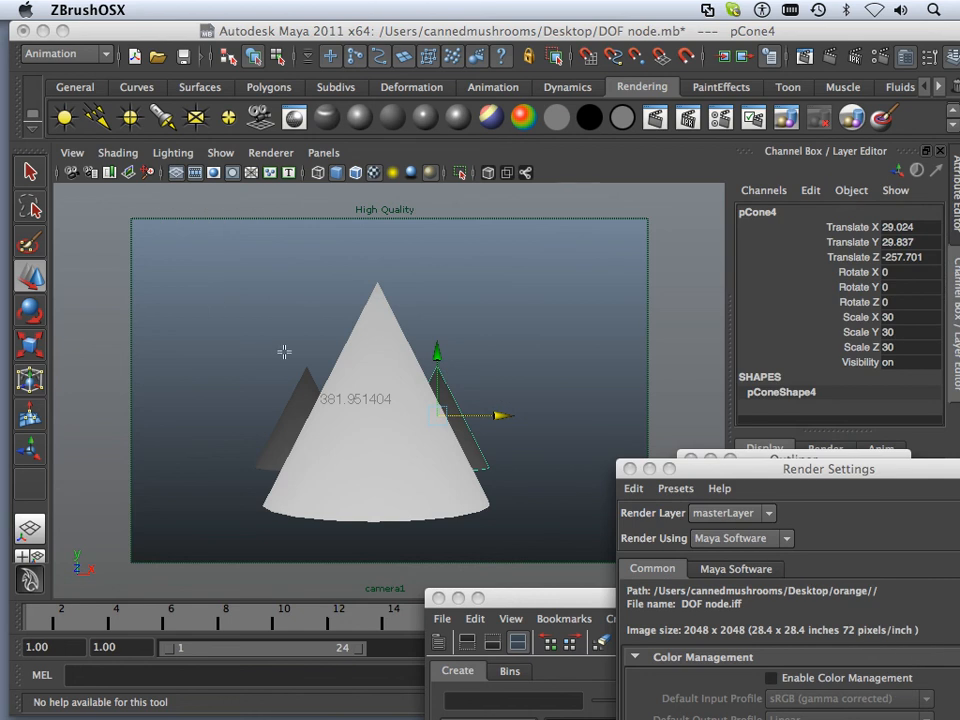
pyautogui.moveTo(384, 392)
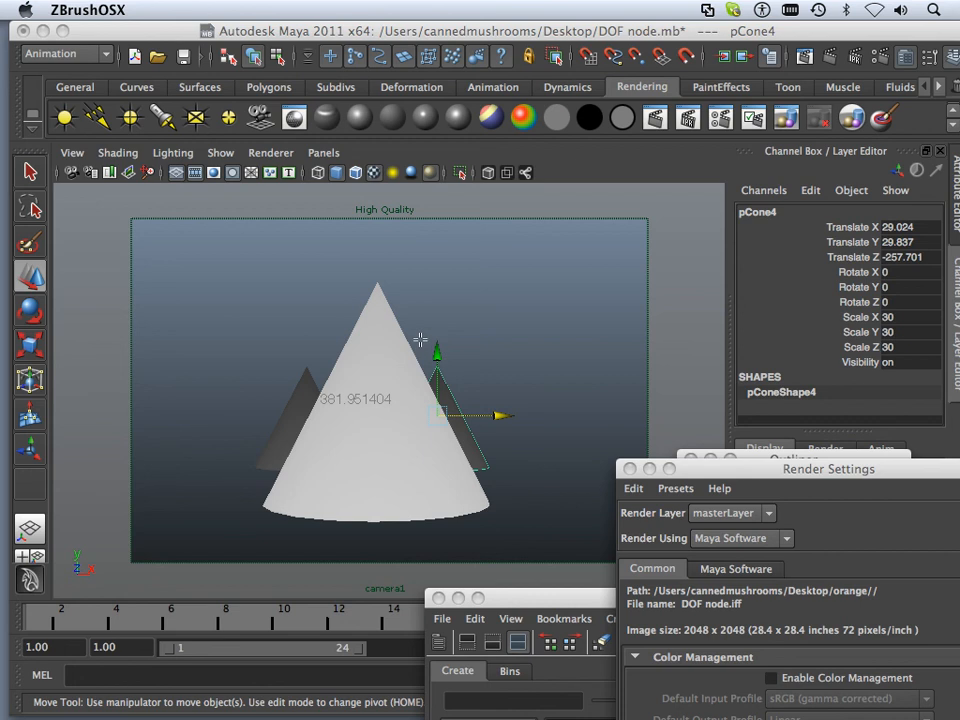
pyautogui.moveTo(440, 326)
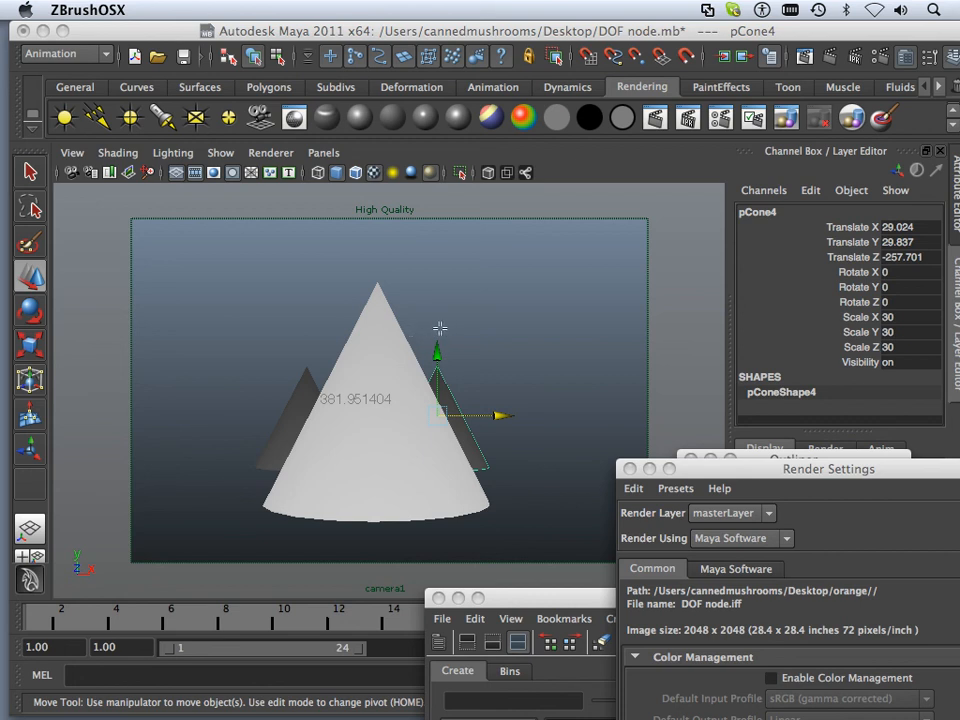
pyautogui.moveTo(476, 320)
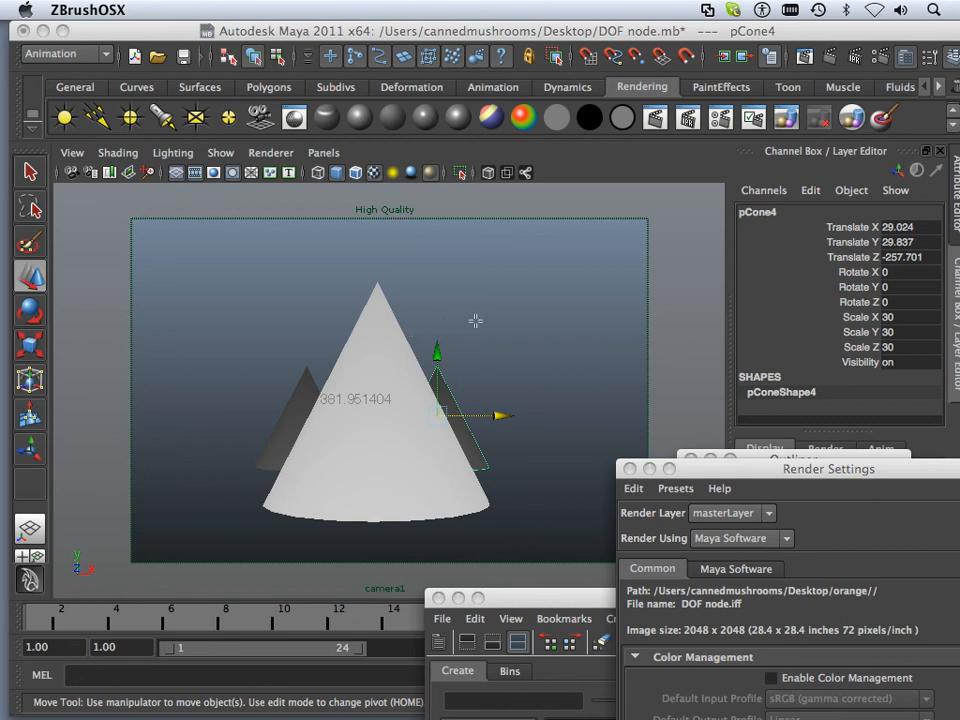